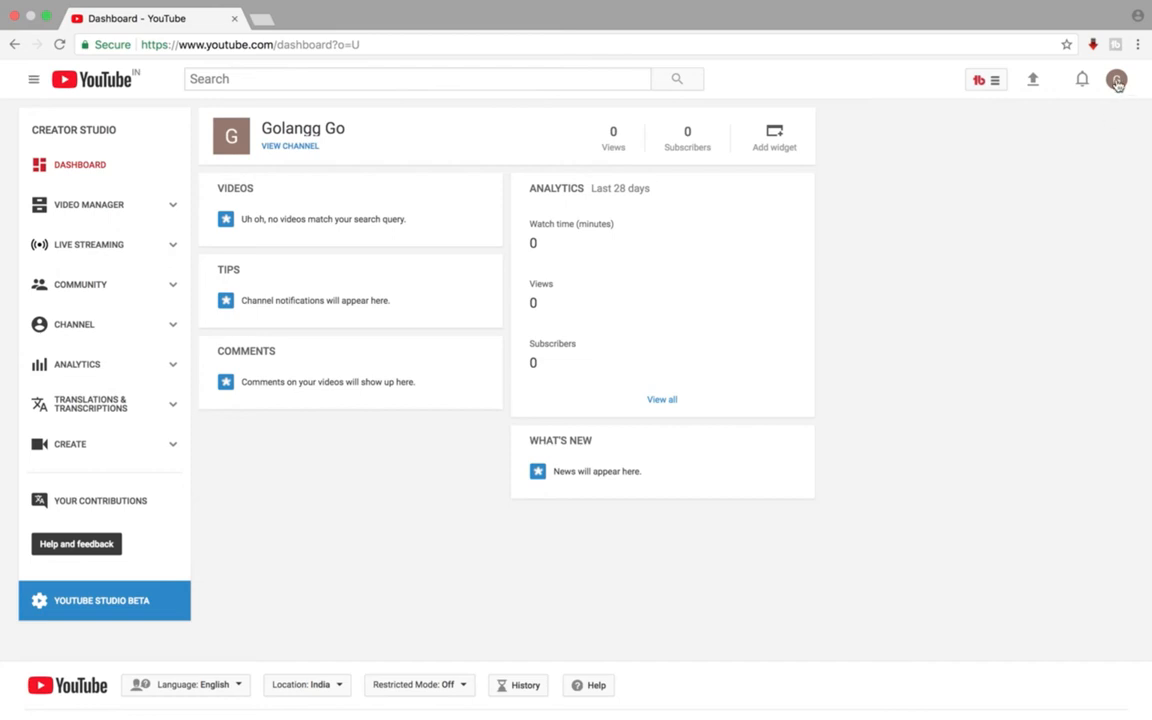
From the profile menu, reach YouTube settings and the Advanced account page for Golangg Go.
left_click(1116, 80)
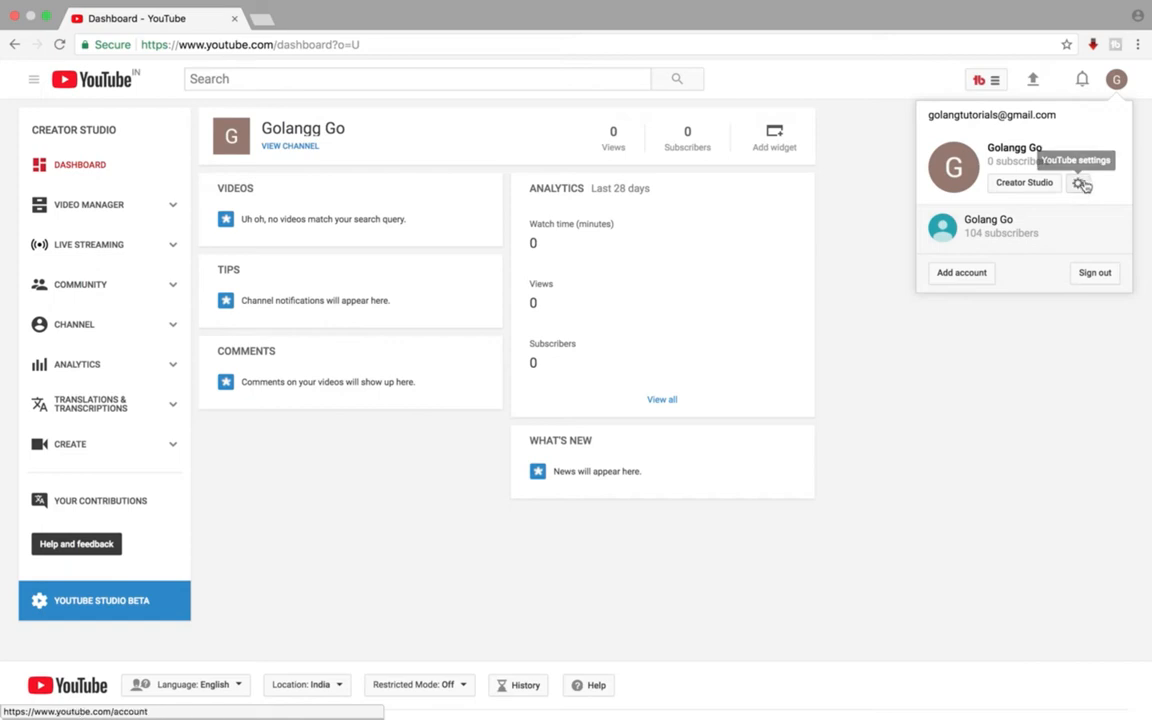
left_click(1080, 184)
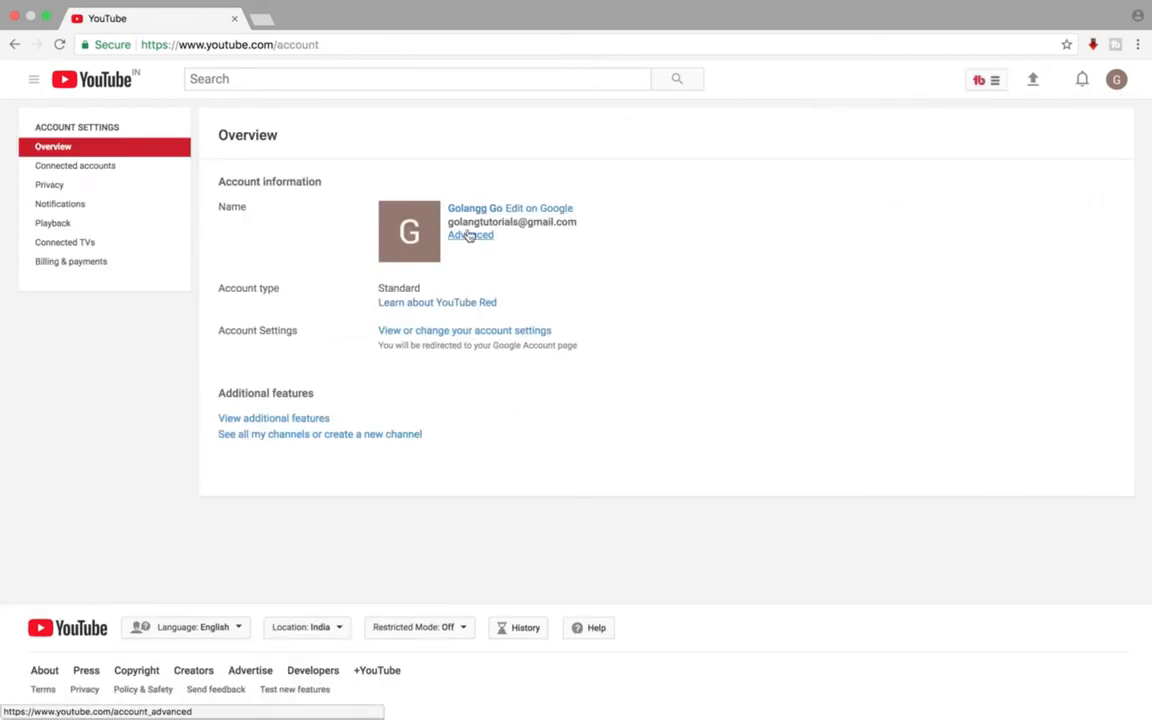
left_click(470, 236)
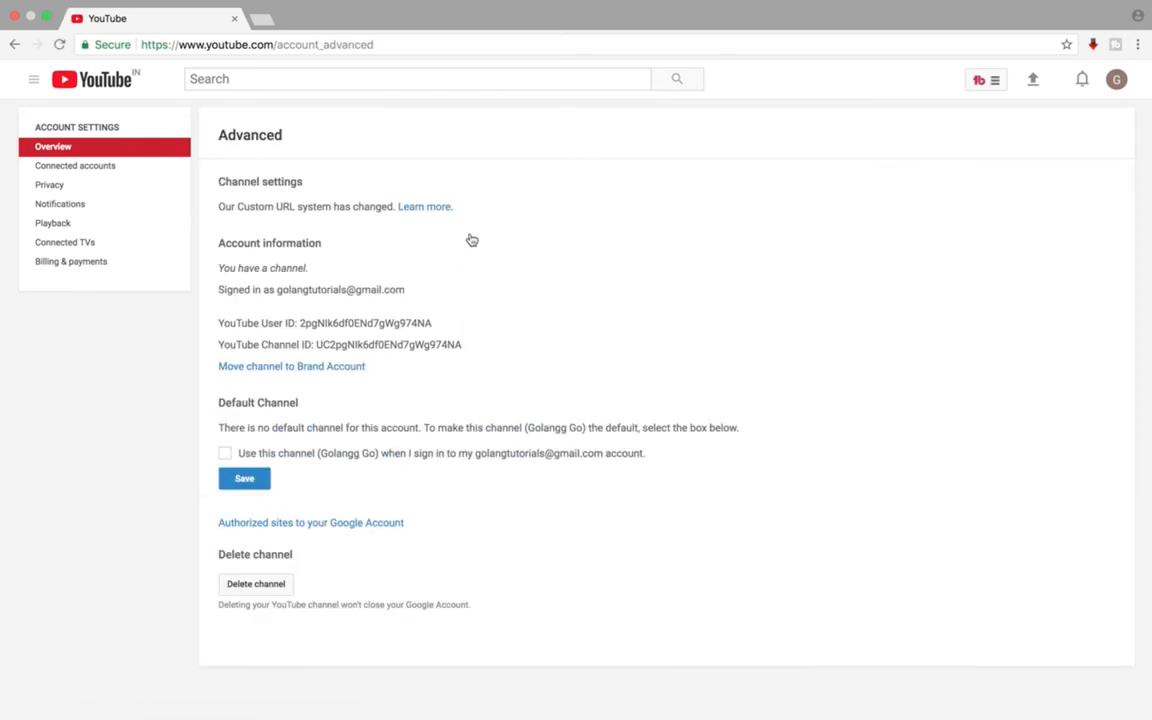
mouse_move(506, 324)
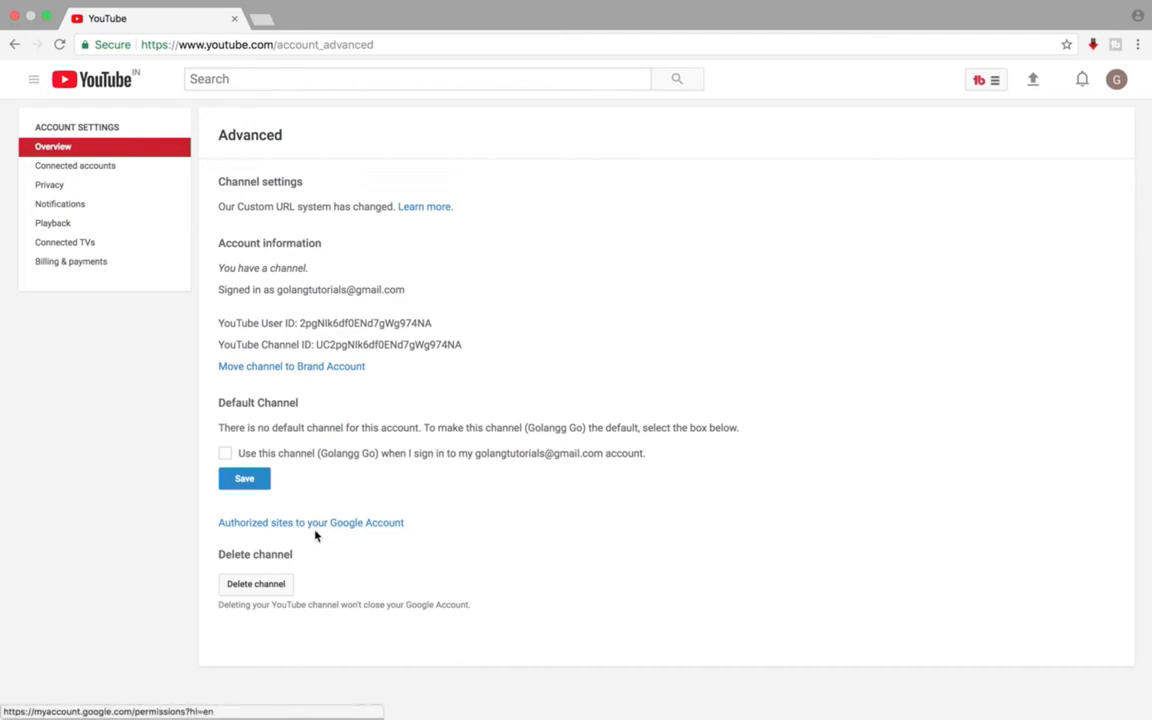
mouse_move(312, 522)
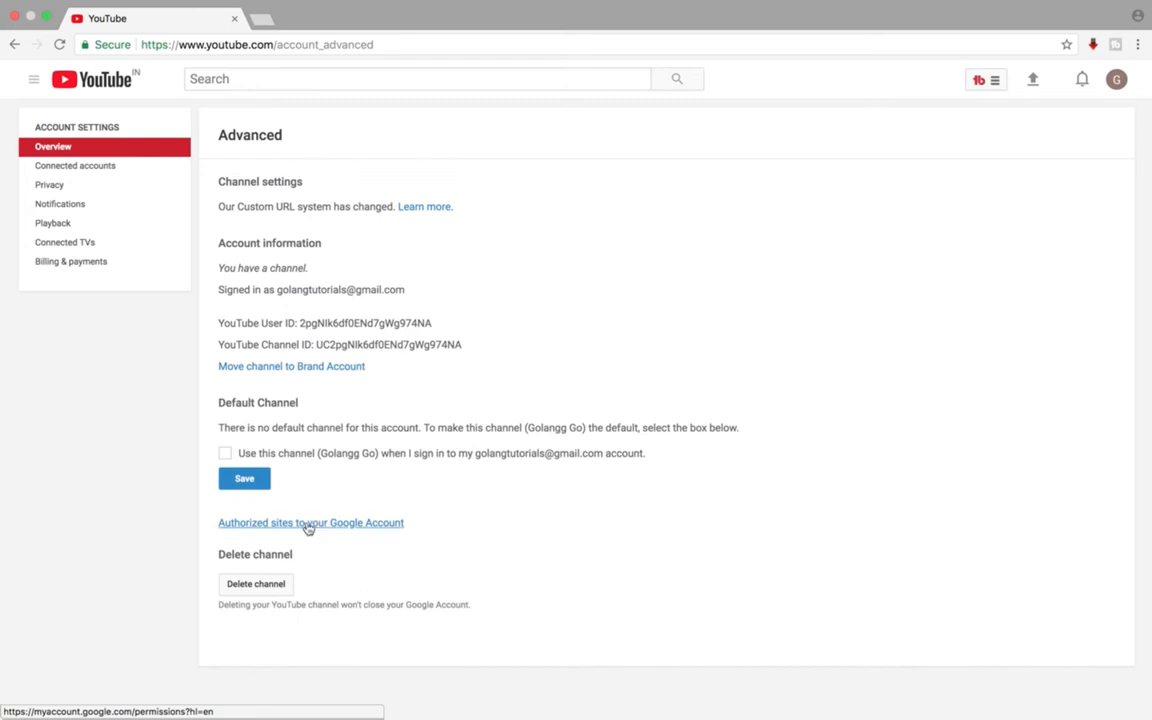
Follow the authorized-sites link to the Google Account apps-with-access page.
left_click(312, 522)
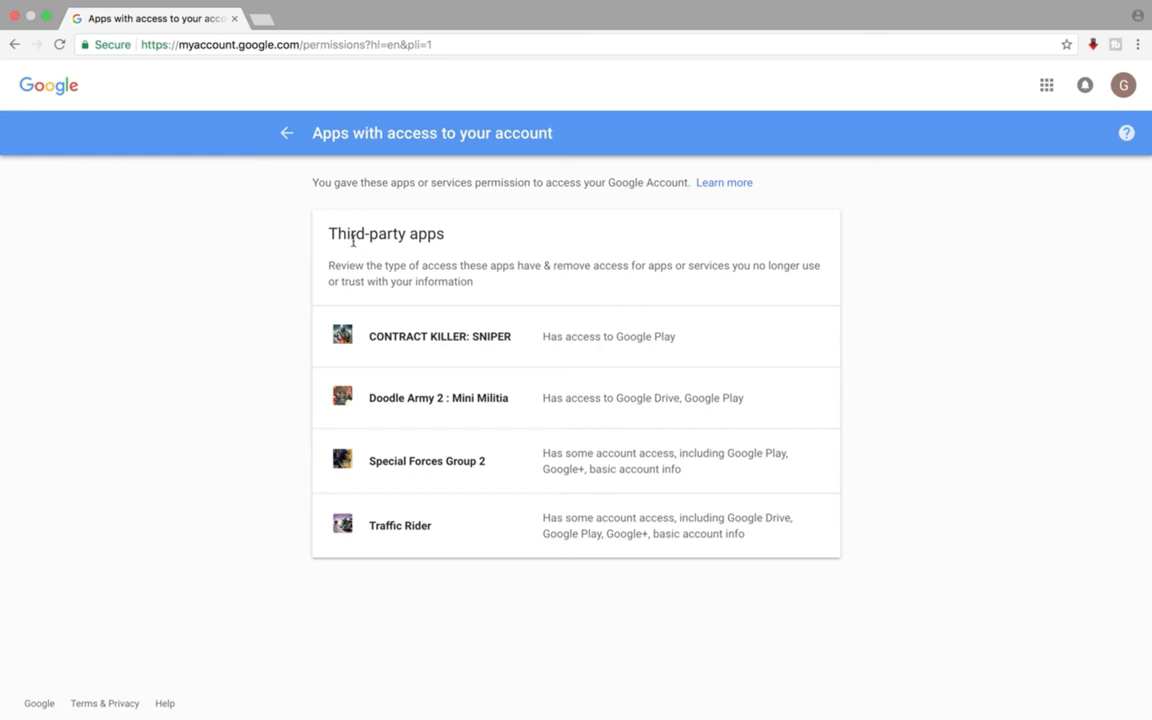
mouse_move(448, 514)
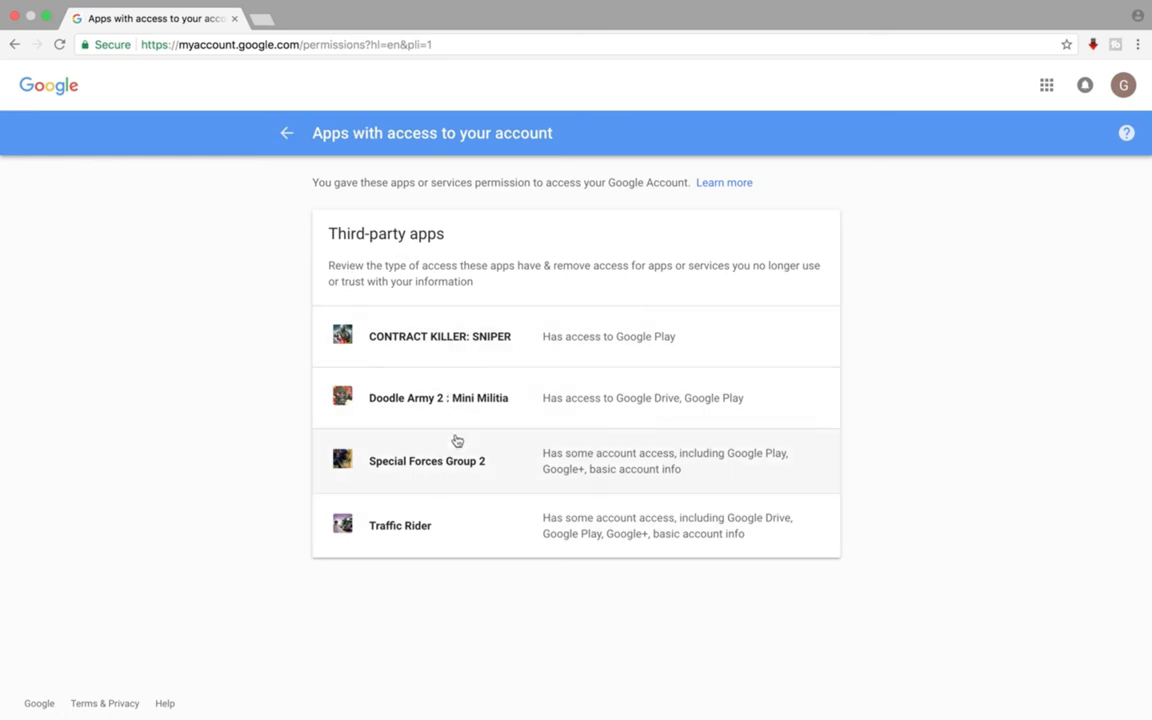
mouse_move(480, 520)
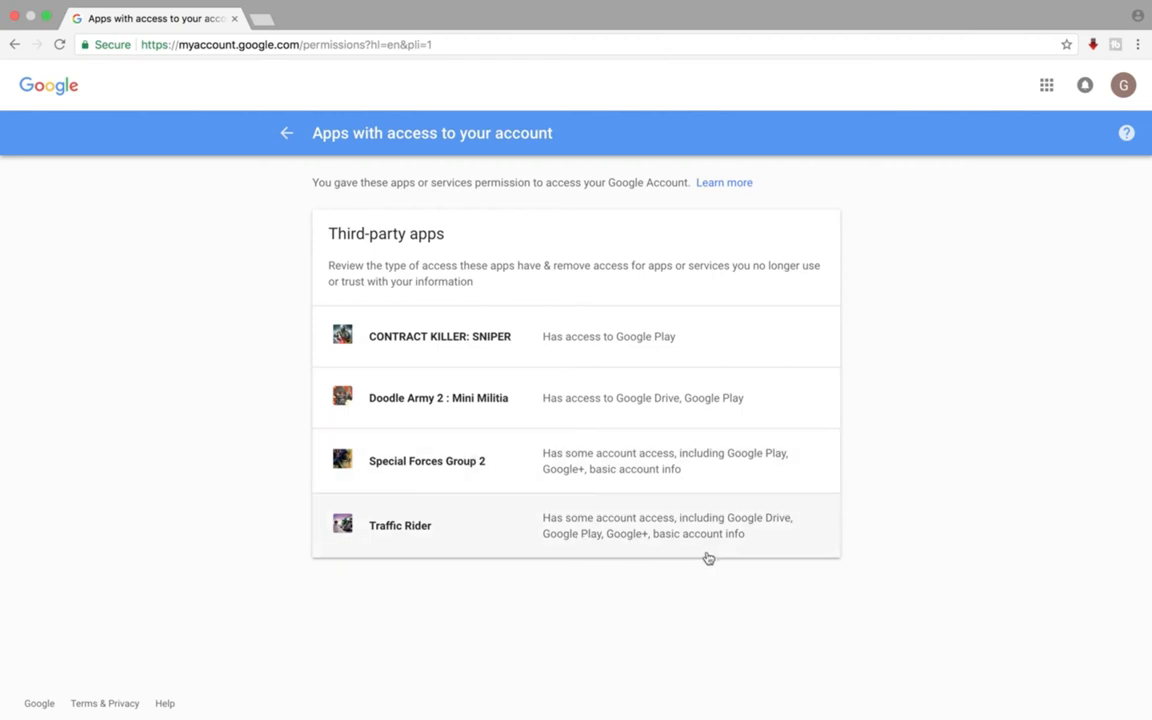
Expand Traffic Rider, remove its access and confirm with OK.
left_click(400, 524)
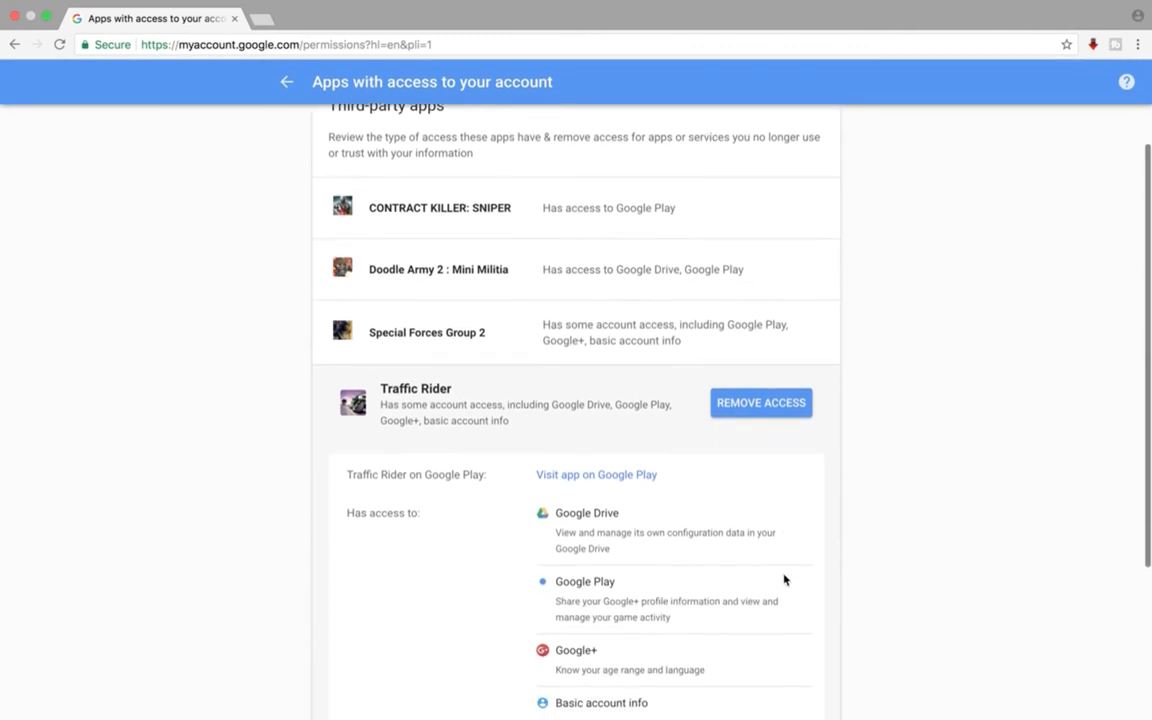
scroll("down", 3)
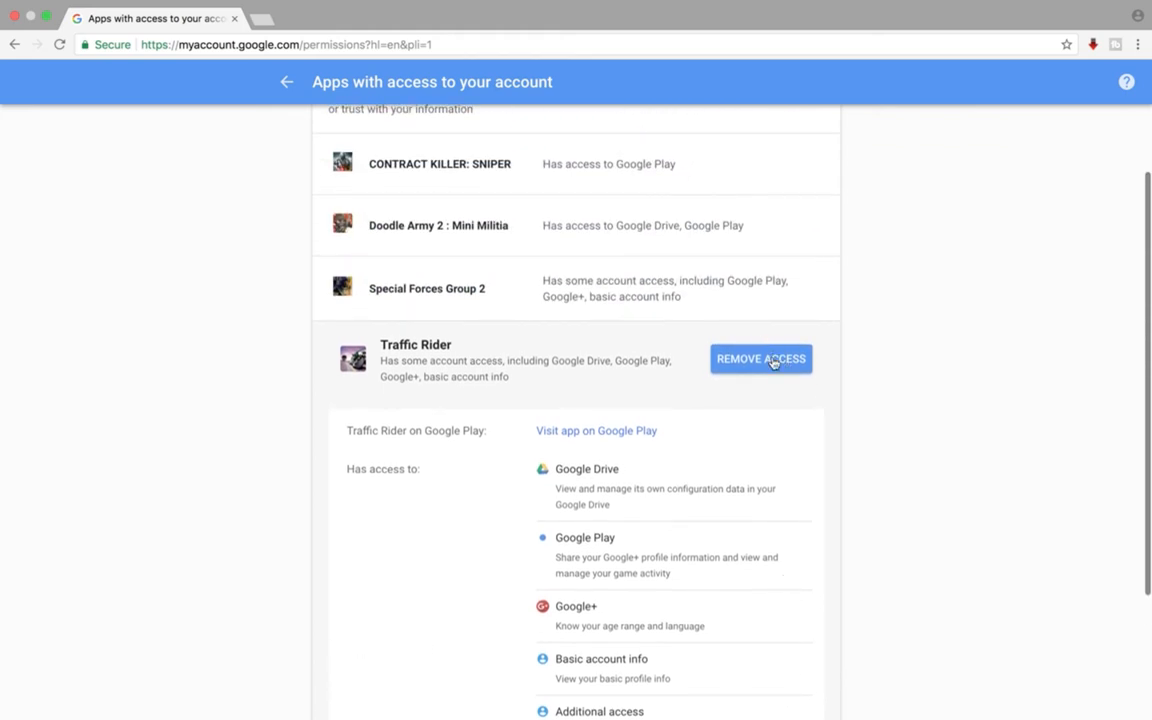
left_click(760, 358)
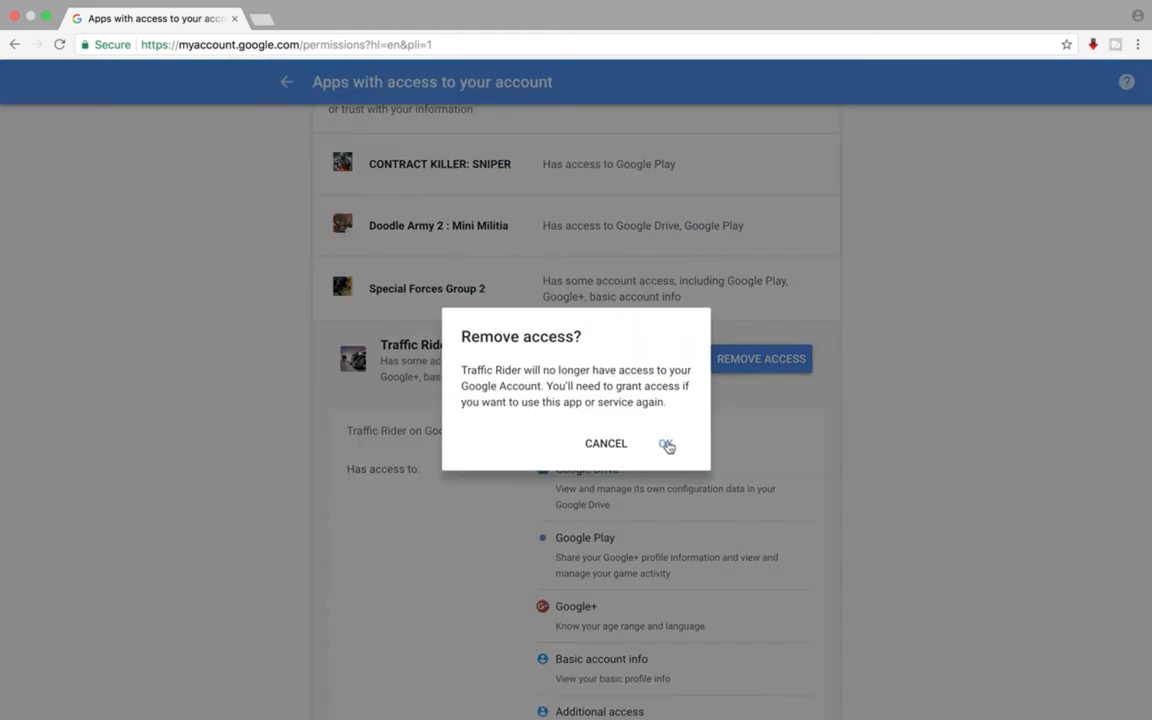
left_click(666, 444)
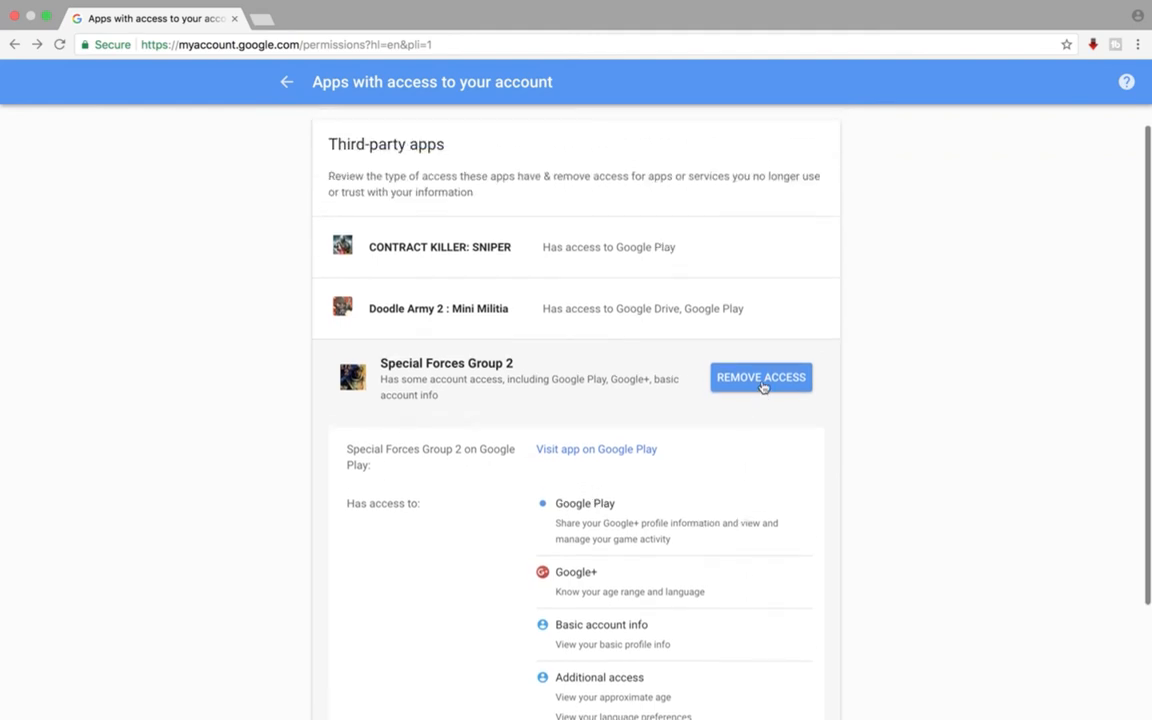
Remove Special Forces Group 2's access and confirm with OK.
left_click(760, 376)
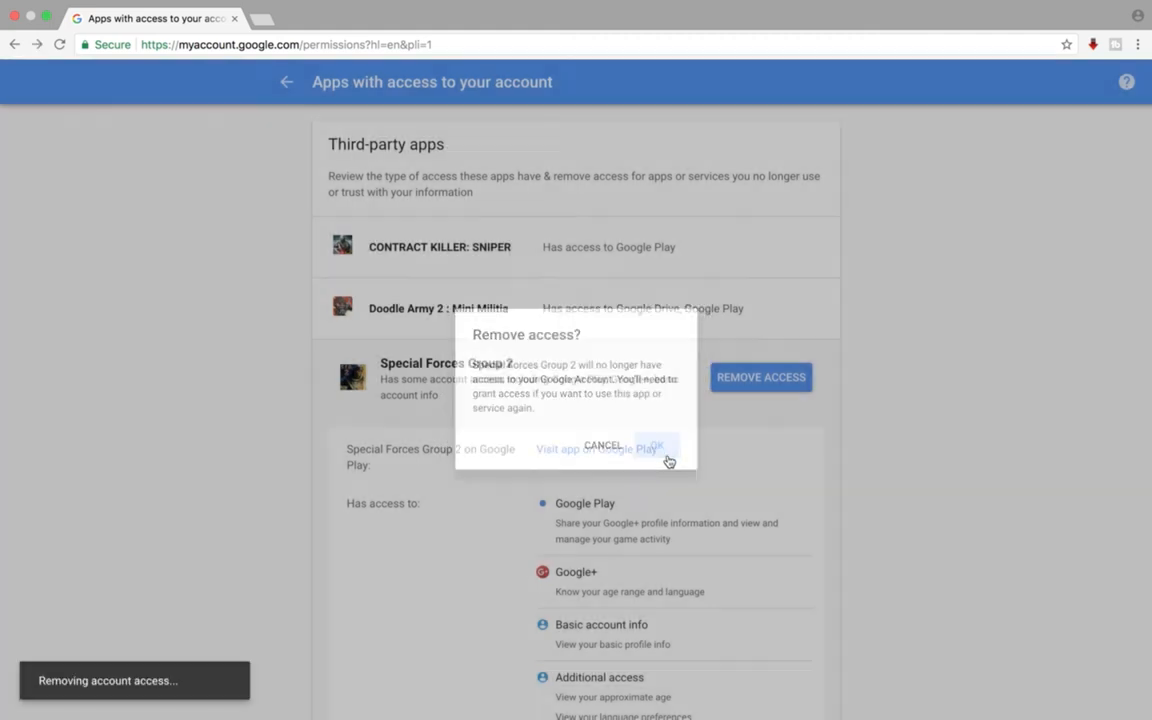
left_click(656, 446)
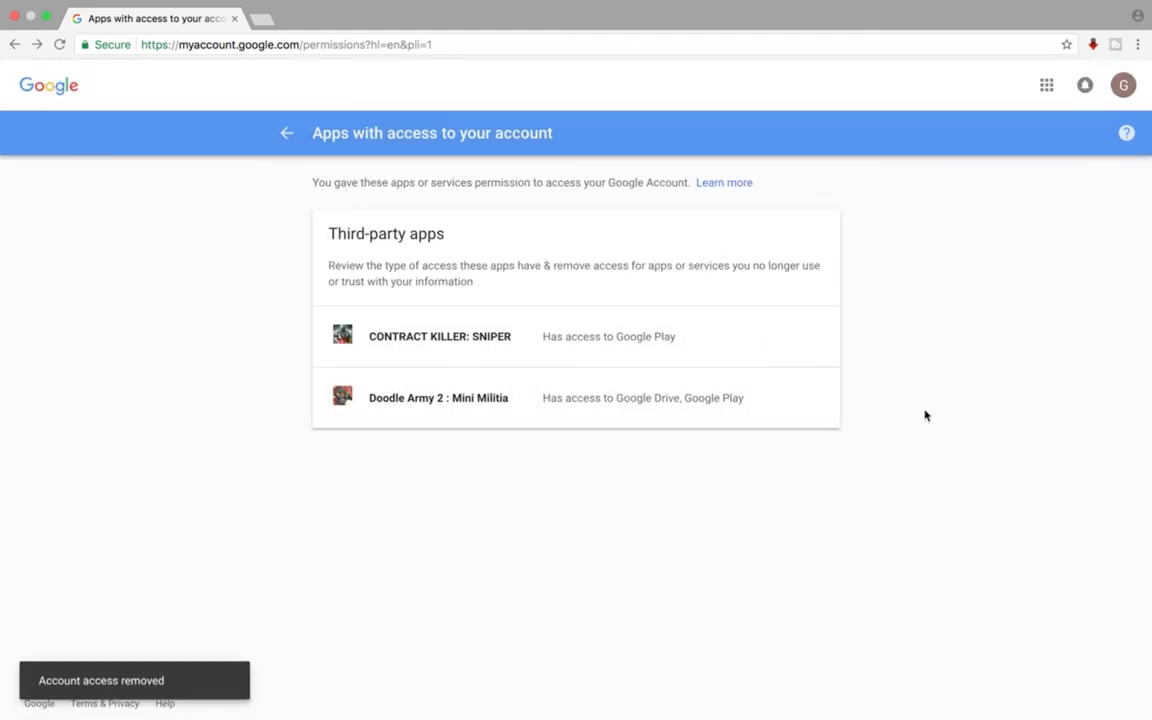